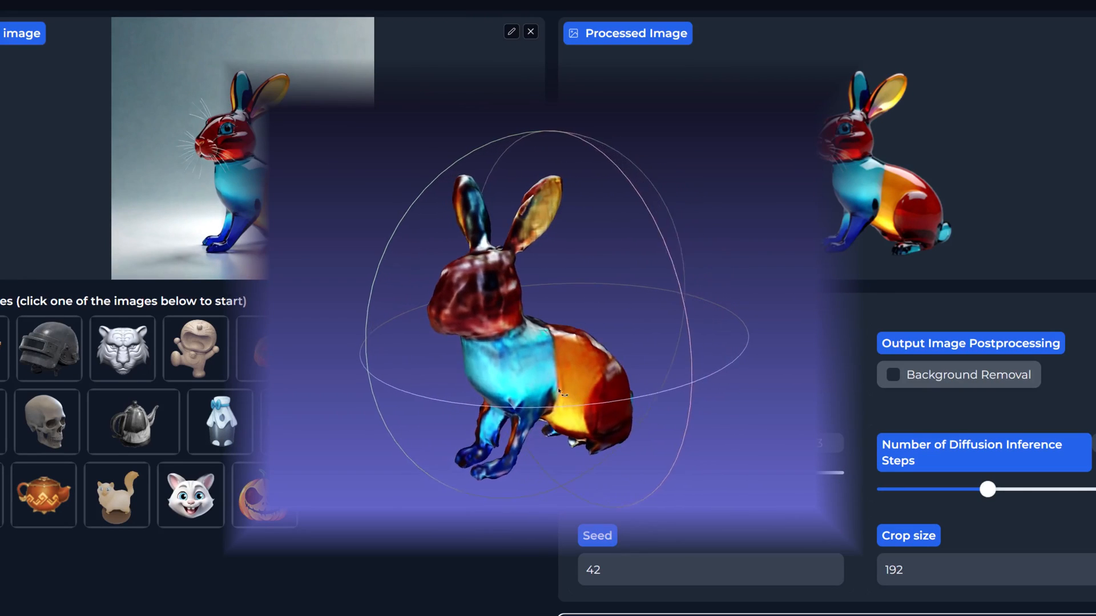
- Orbit the glass rabbit mesh in MeshLab to view its other sides
left_click_drag(559, 391, 441, 356)
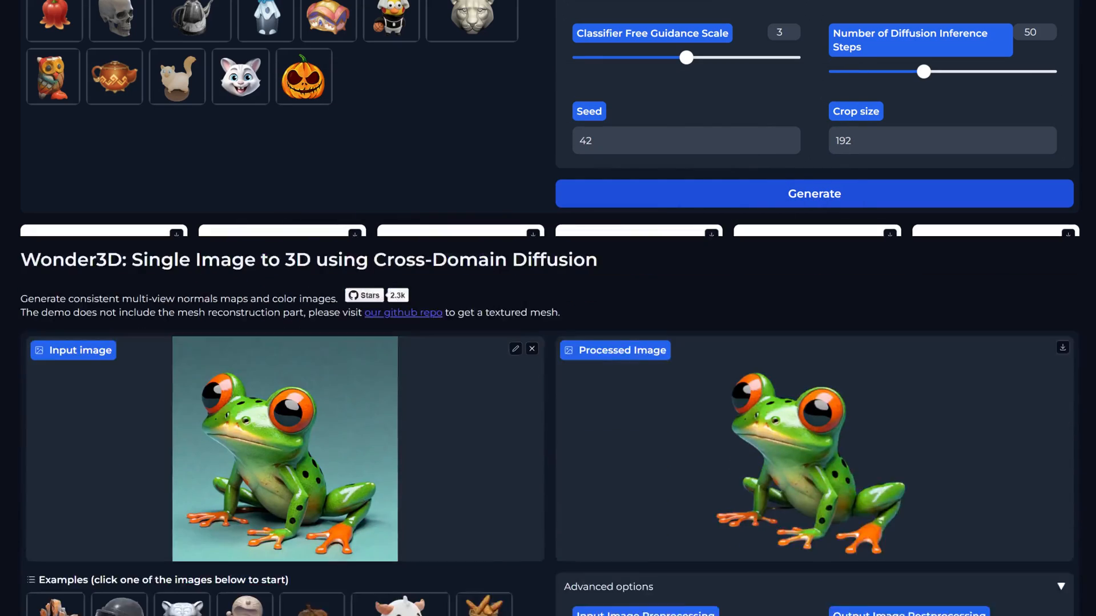
- Scroll past Advanced options to the frog's generated multi-view colour images
scroll("down", 3)
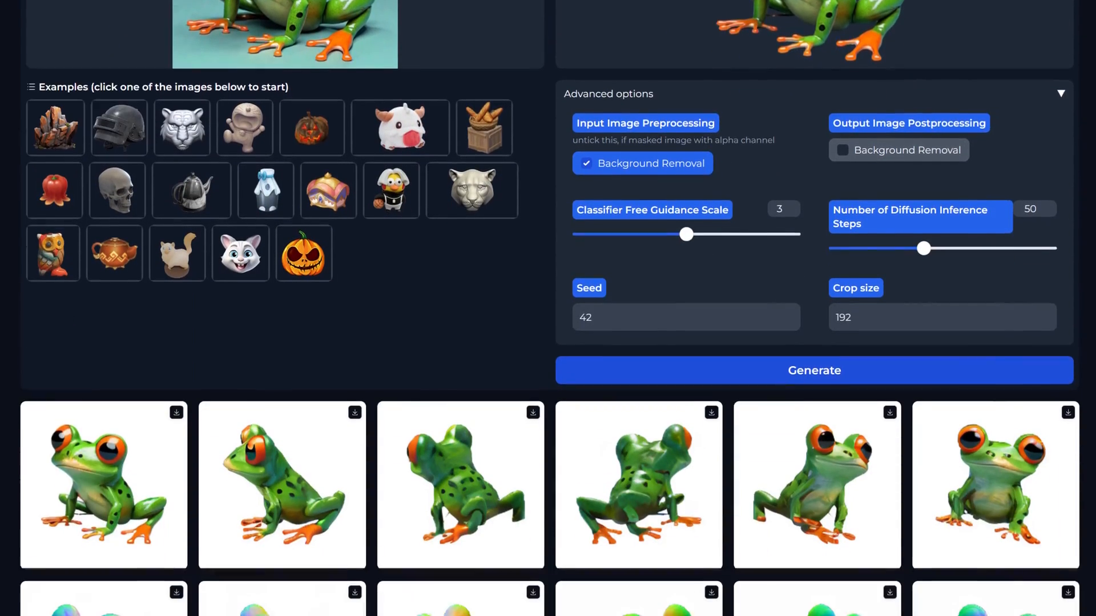
scroll("down", 3)
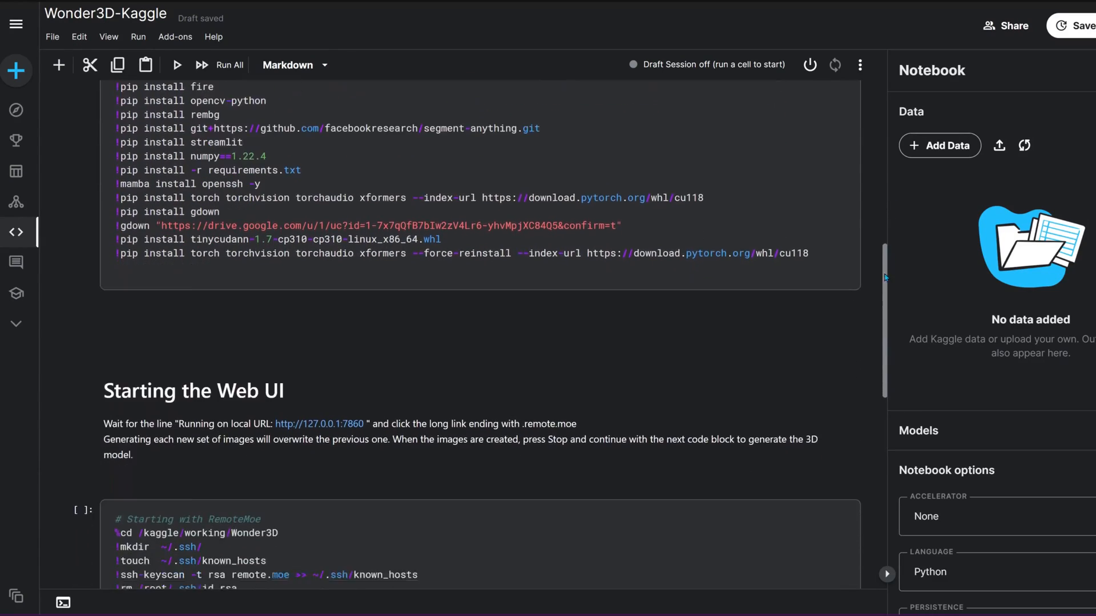
- Scroll the Wonder3D README down to its example object image grid
scroll("down", 3)
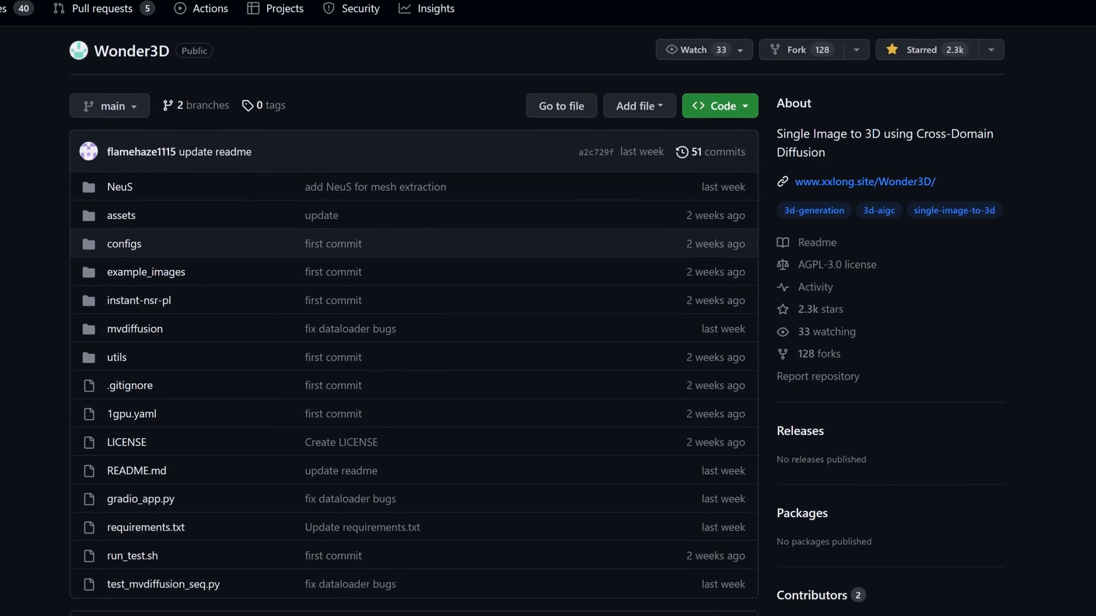
scroll("down", 3)
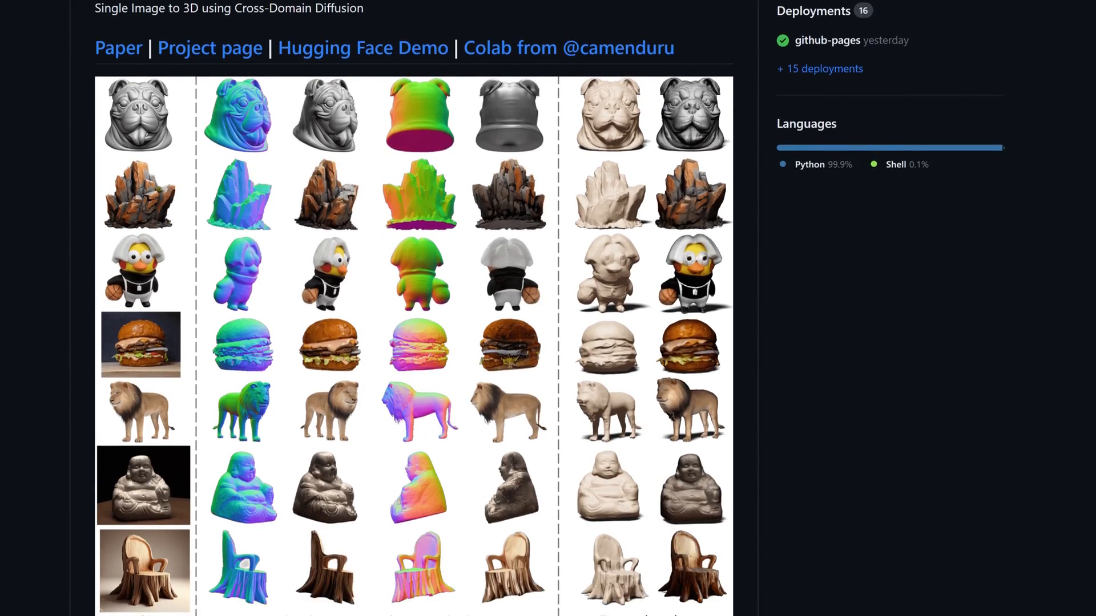
scroll("down", 3)
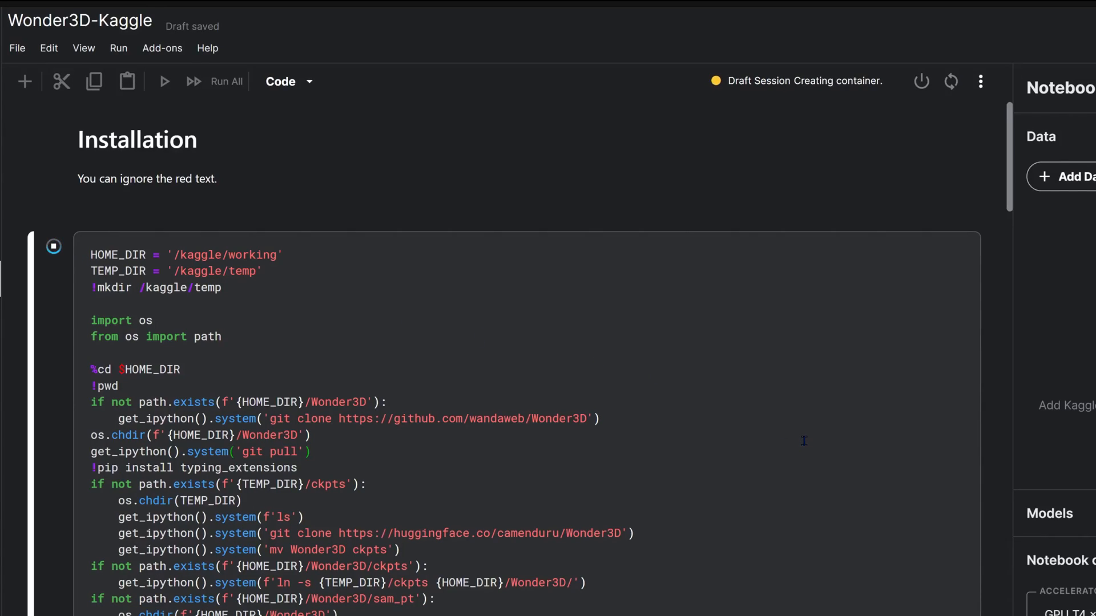
- Run the Installation cell and set notebook persistence to Files only with internet on
left_click(54, 246)
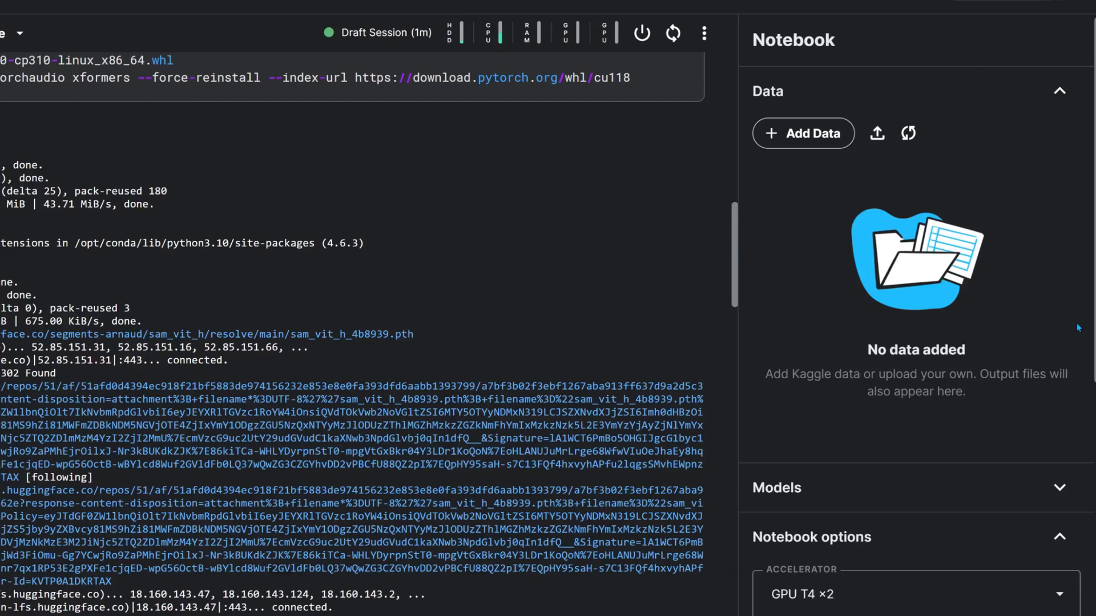
left_click(917, 407)
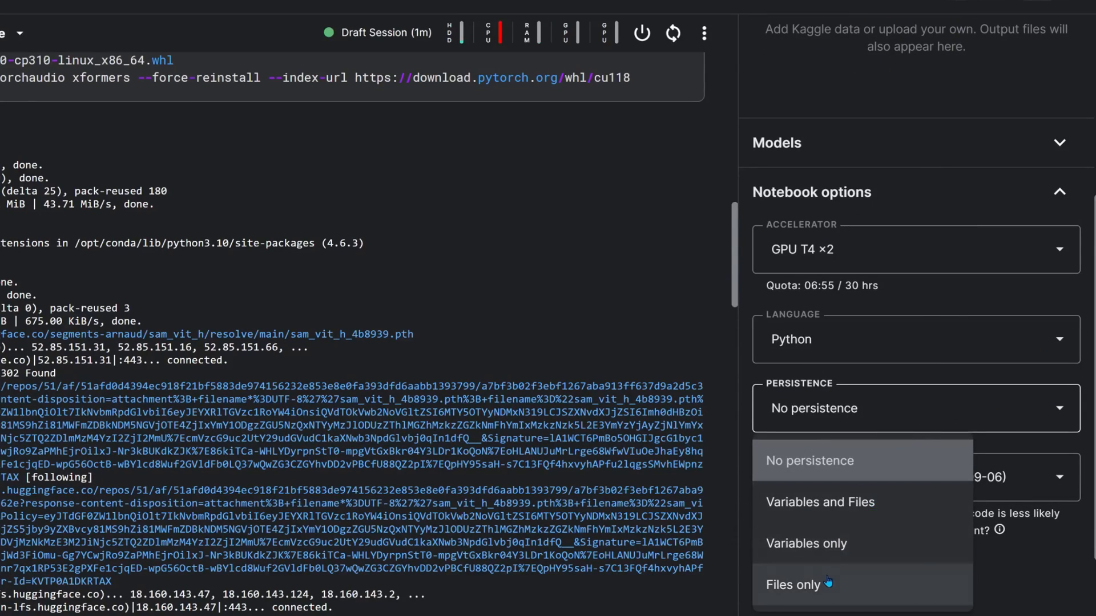
left_click(794, 600)
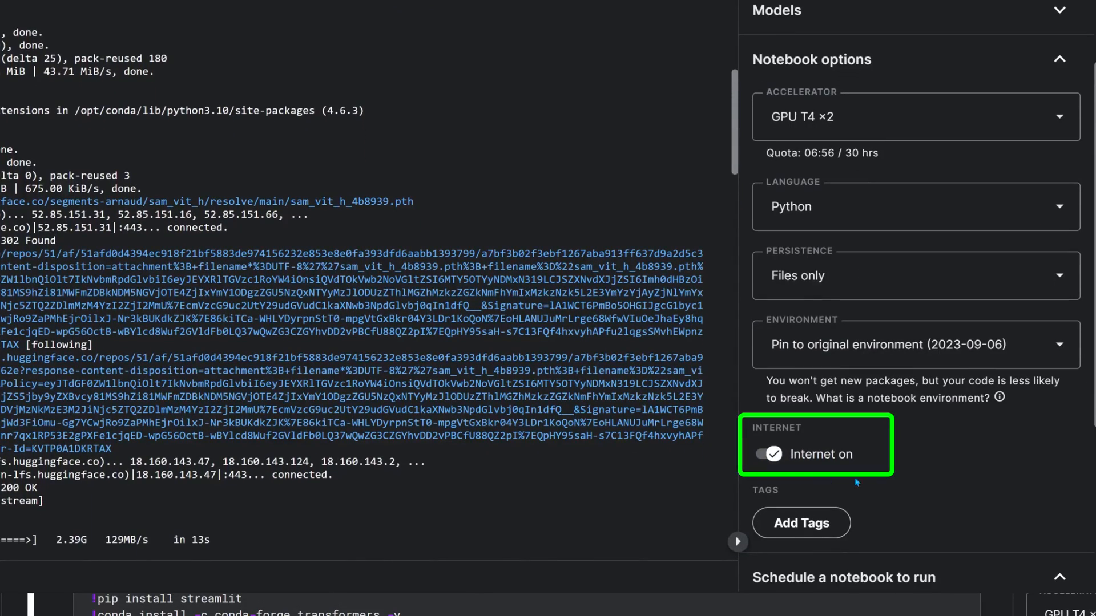
mouse_move(875, 482)
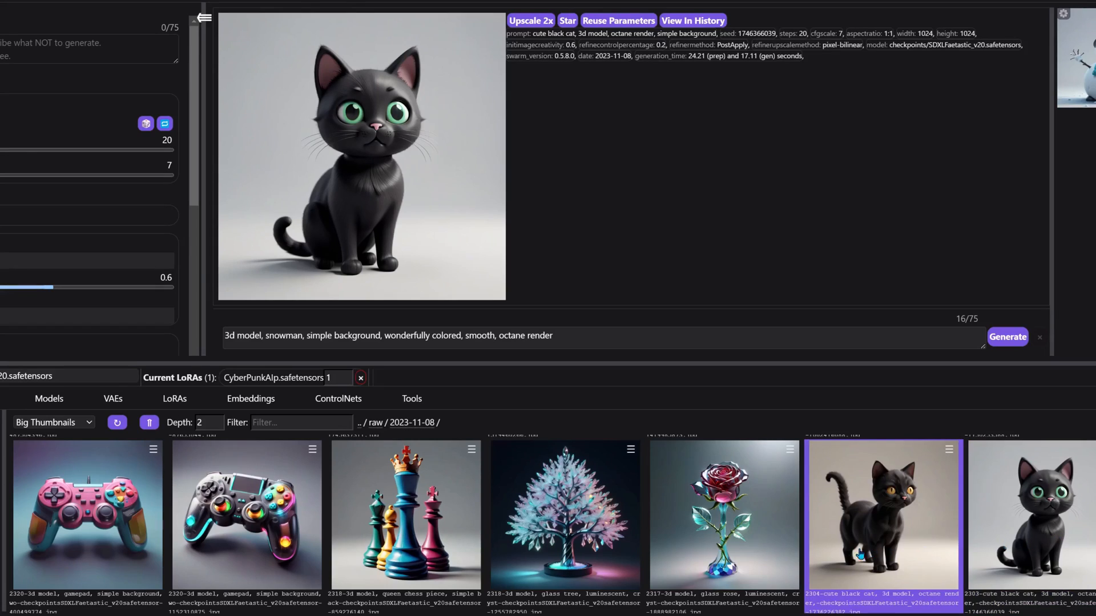
- Preview the glass tree and queen chess pieces images in the SwarmUI history browser
left_click(722, 520)
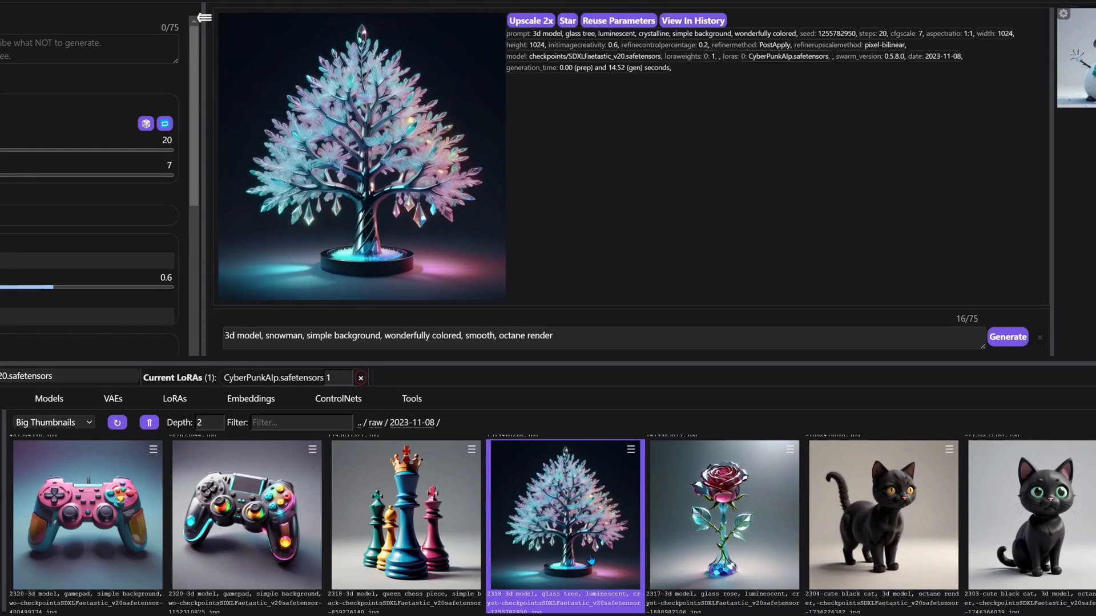
left_click(402, 530)
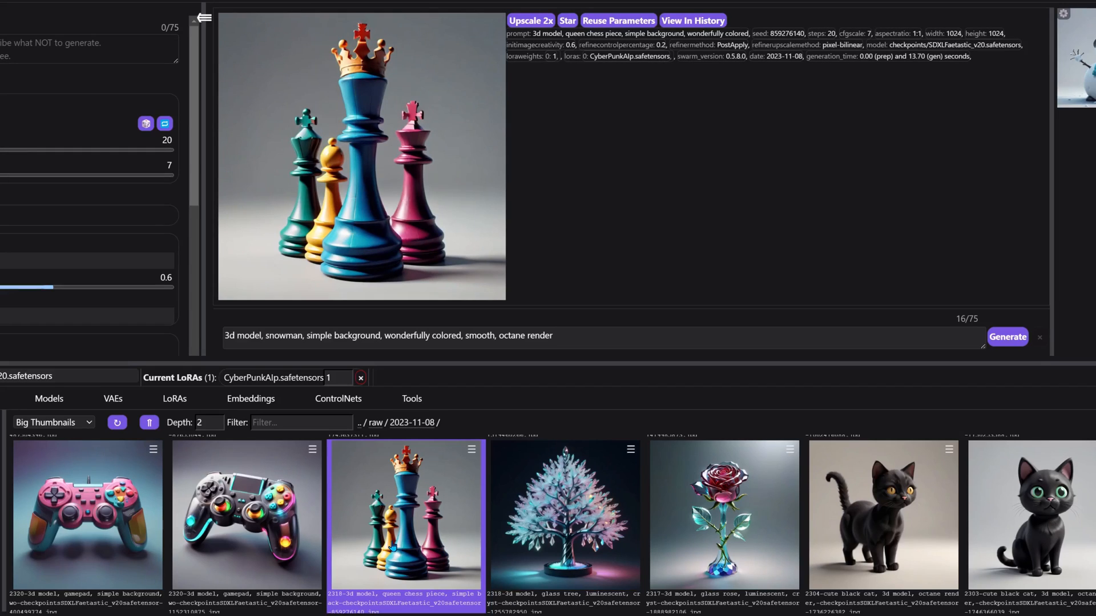
left_click(247, 528)
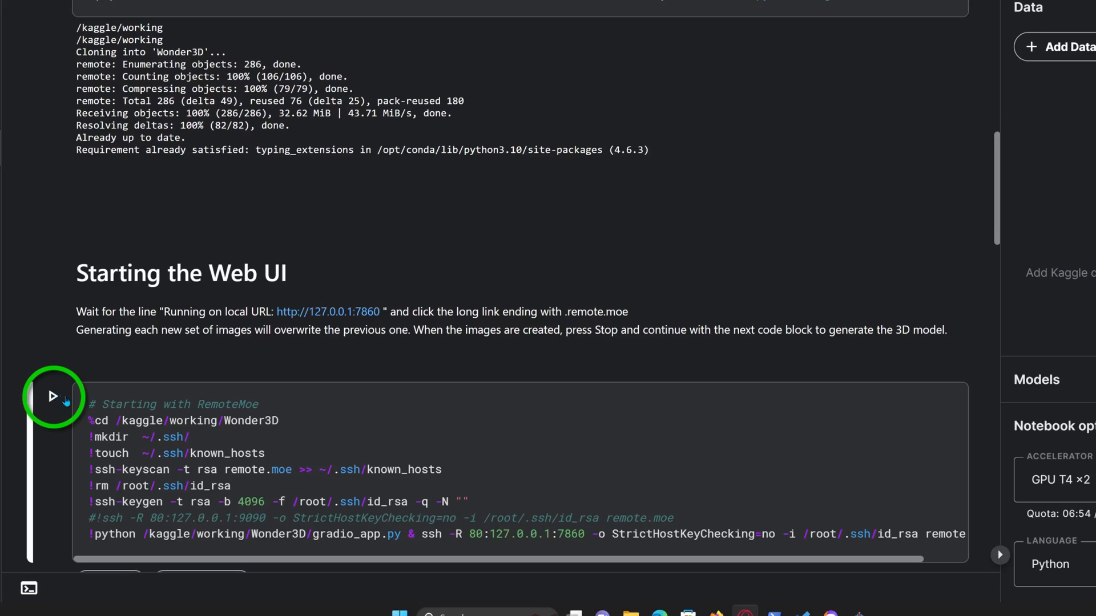
- Run the Starting with RemoteMoe cell and follow its remote.moe link to the Wonder3D demo
left_click(53, 398)
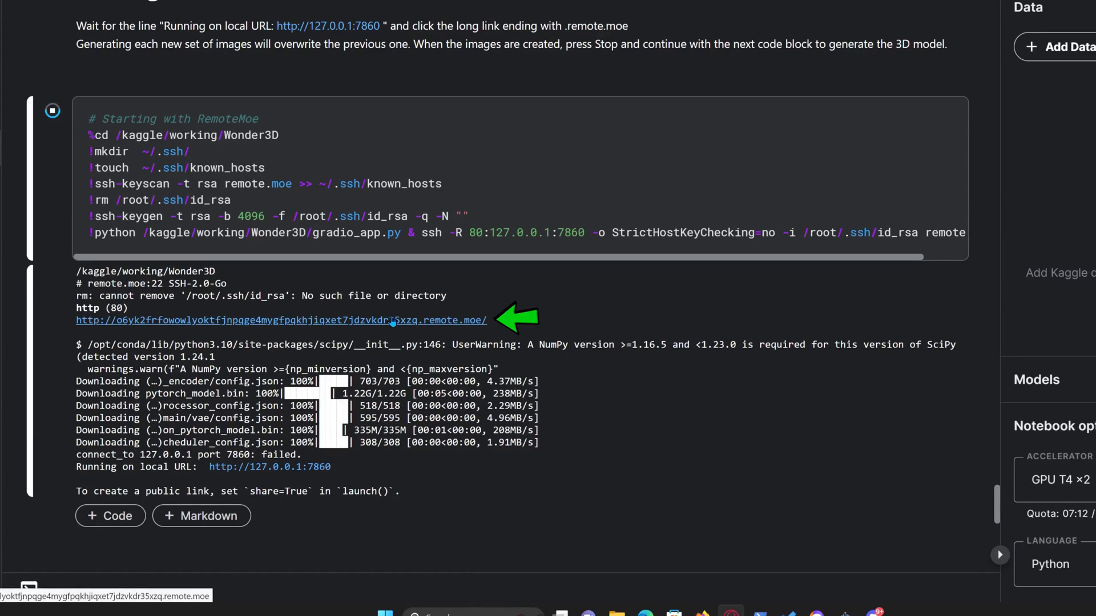
left_click(281, 320)
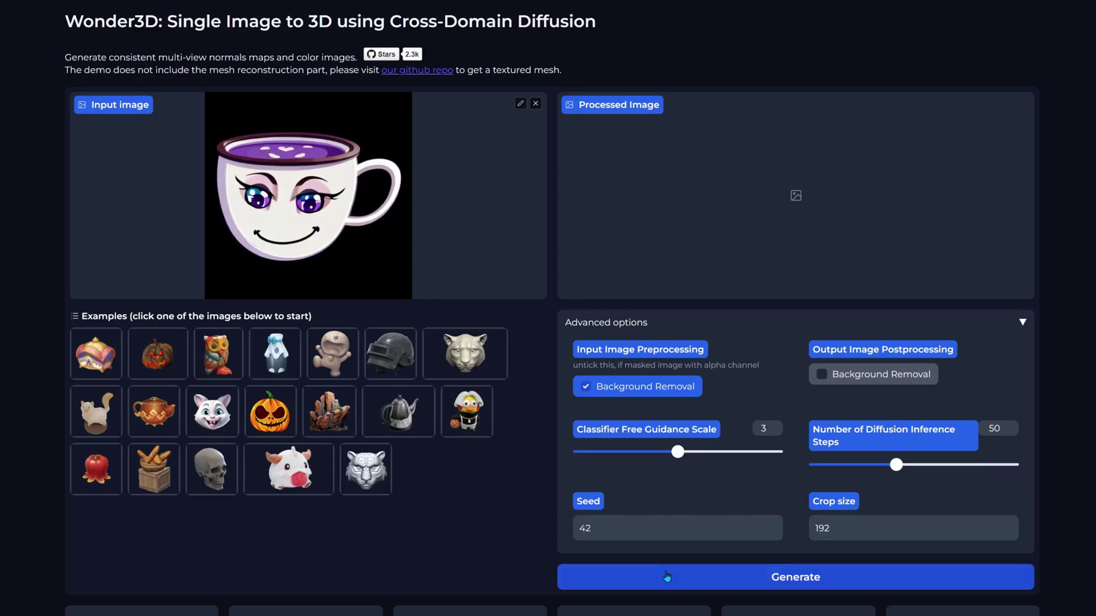
- Start Generate on the smiling purple mug image and move to the output image slots
left_click(795, 578)
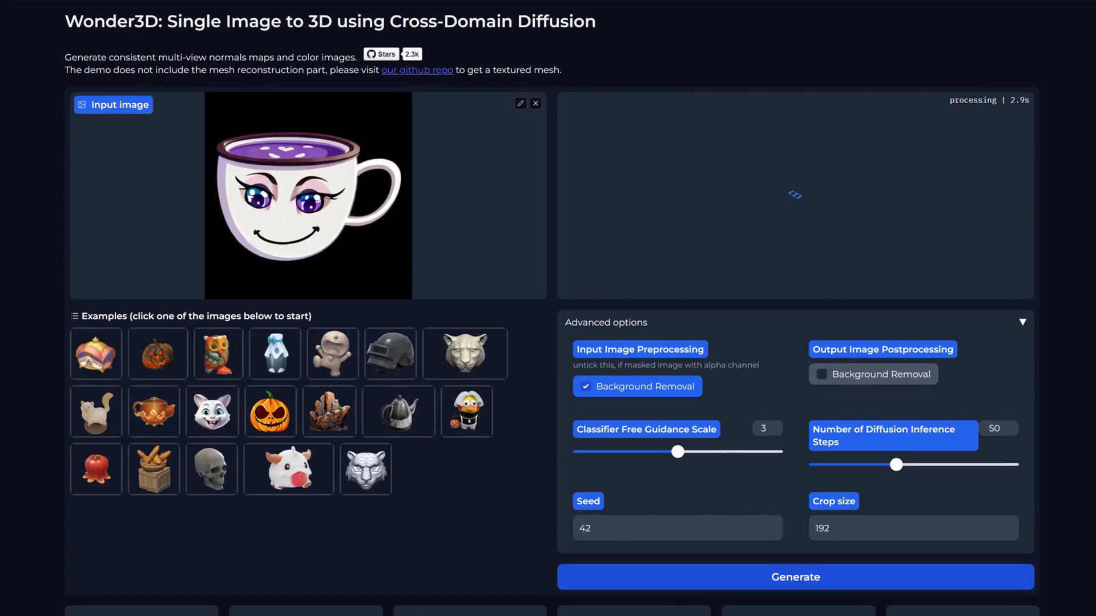
scroll("down", 3)
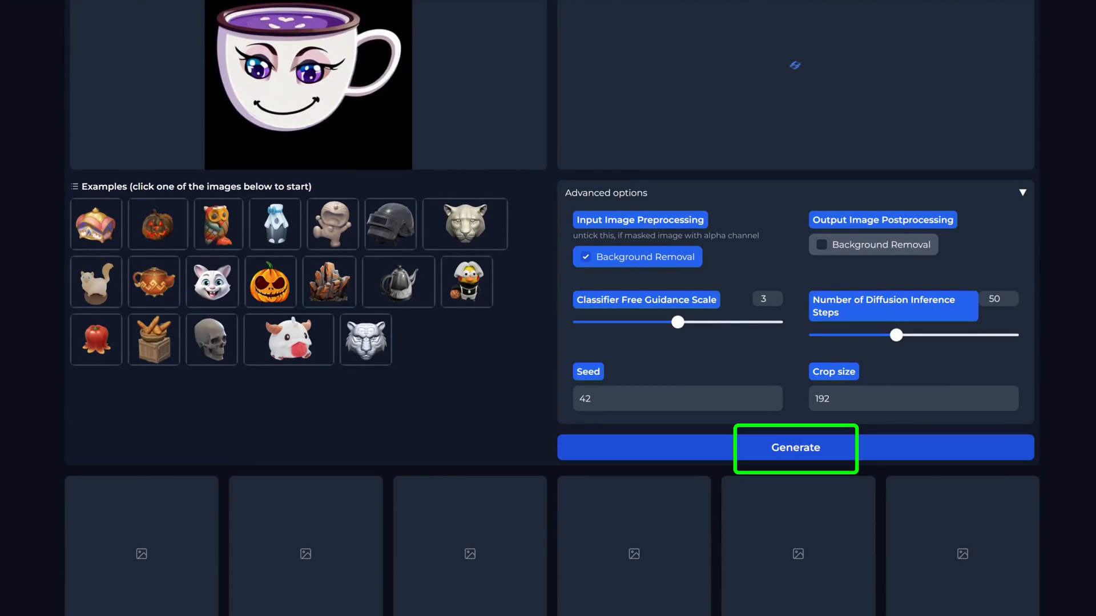
left_click(795, 448)
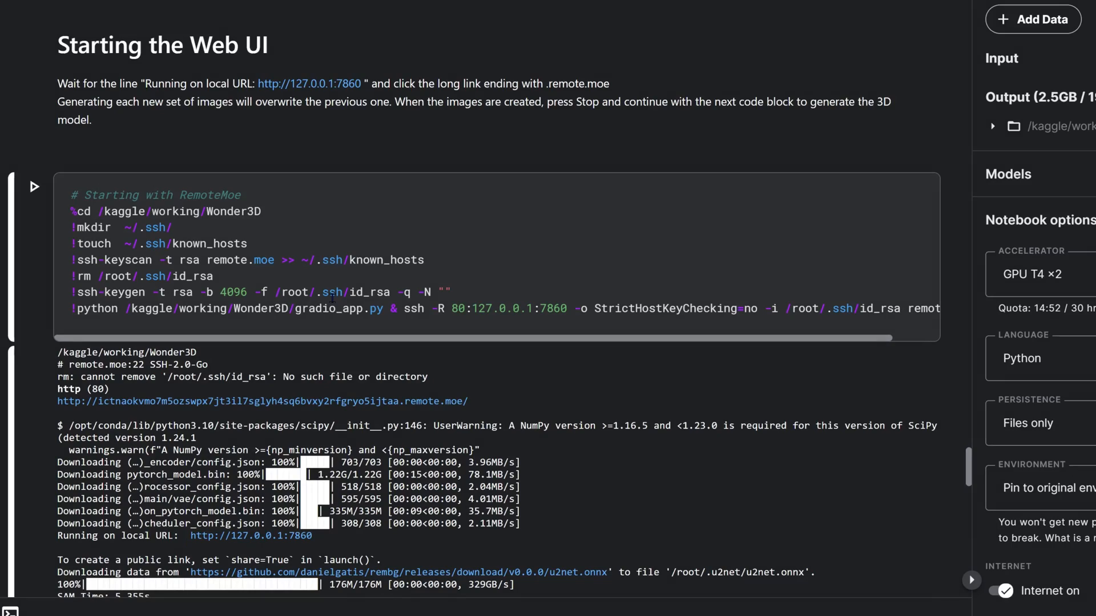
- Stop the running web UI cell once the mug images are generated
scroll("down", 3)
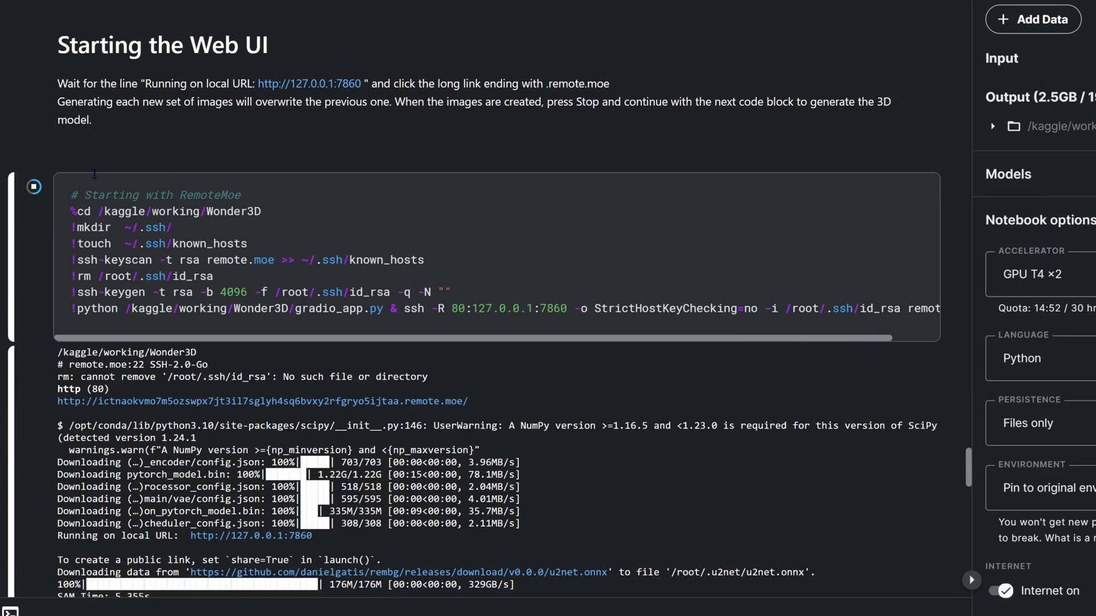
left_click(35, 188)
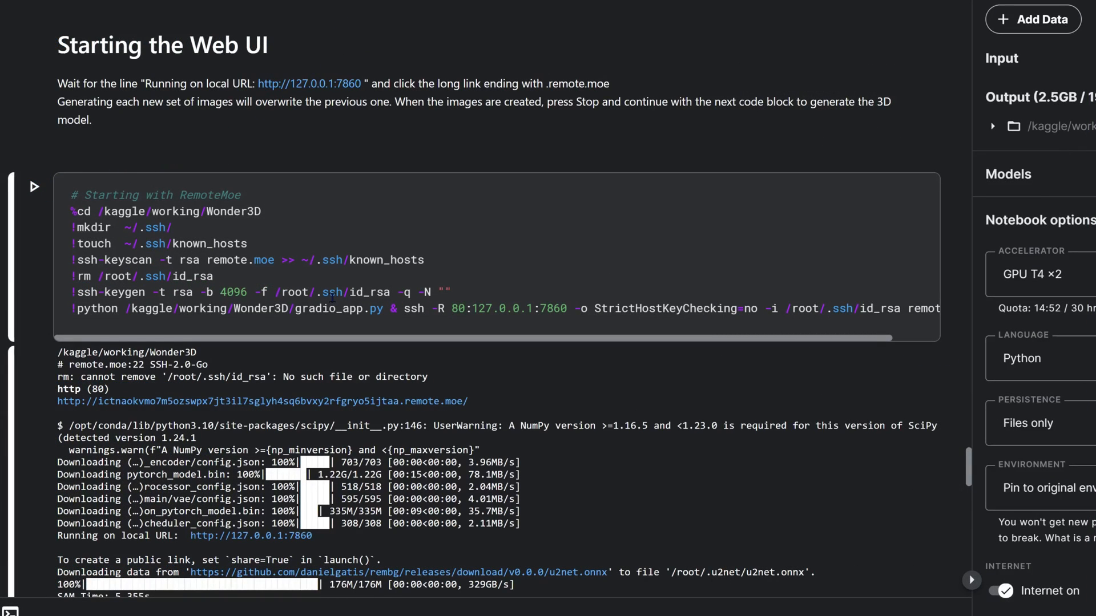
scroll("down", 3)
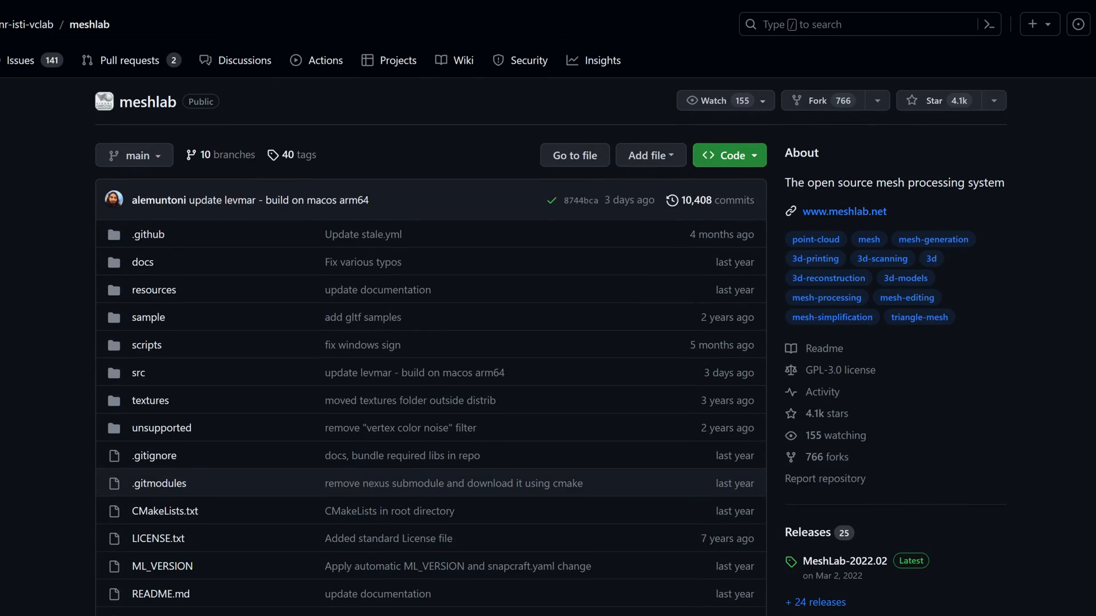
- Browse the meshlab GitHub repository, then tilt the rainbow jug mesh in MeshLab
scroll("down", 3)
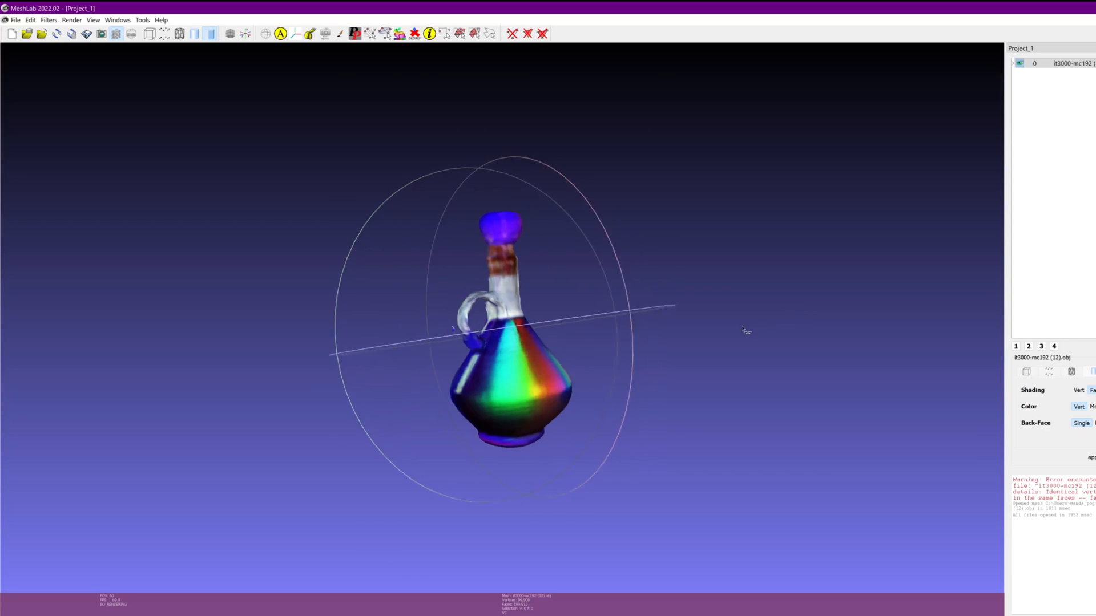
left_click_drag(744, 330, 582, 188)
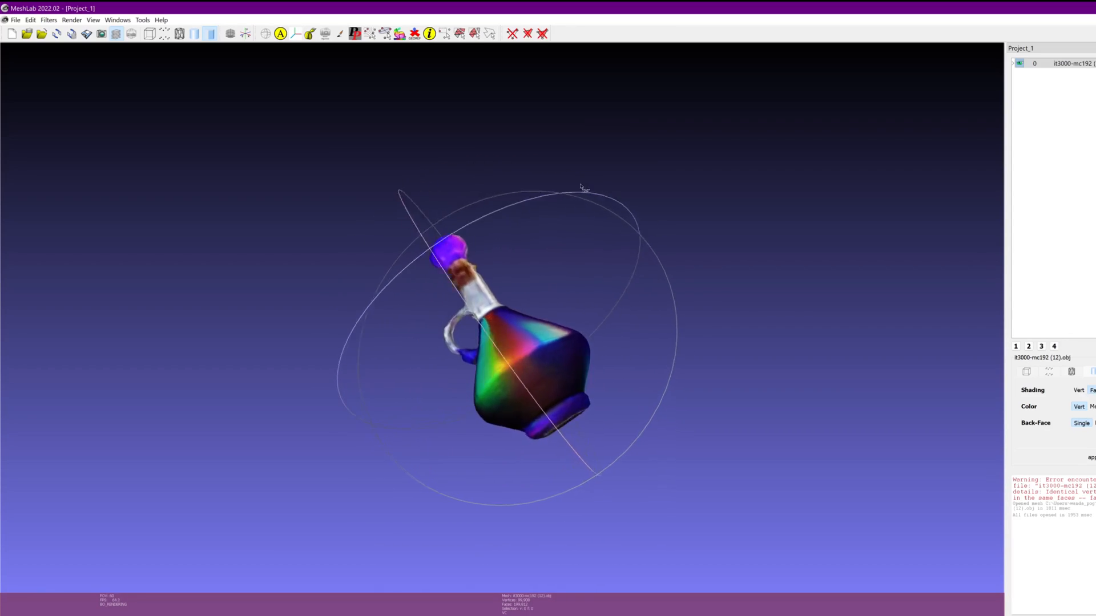